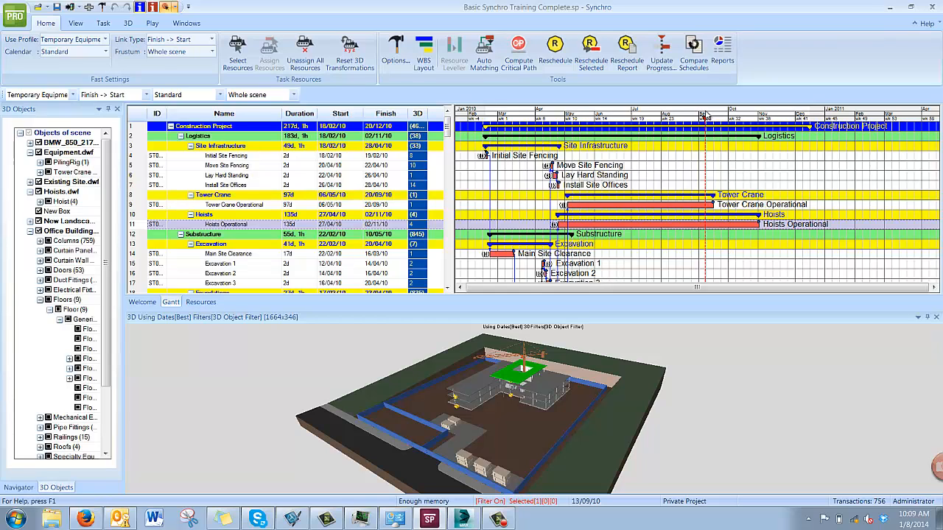
mouse_move(642, 264)
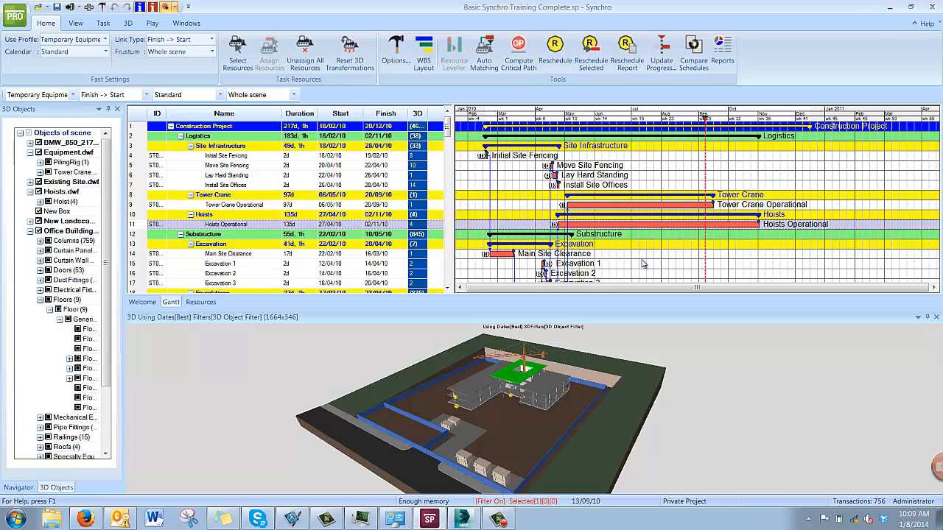
mouse_move(613, 362)
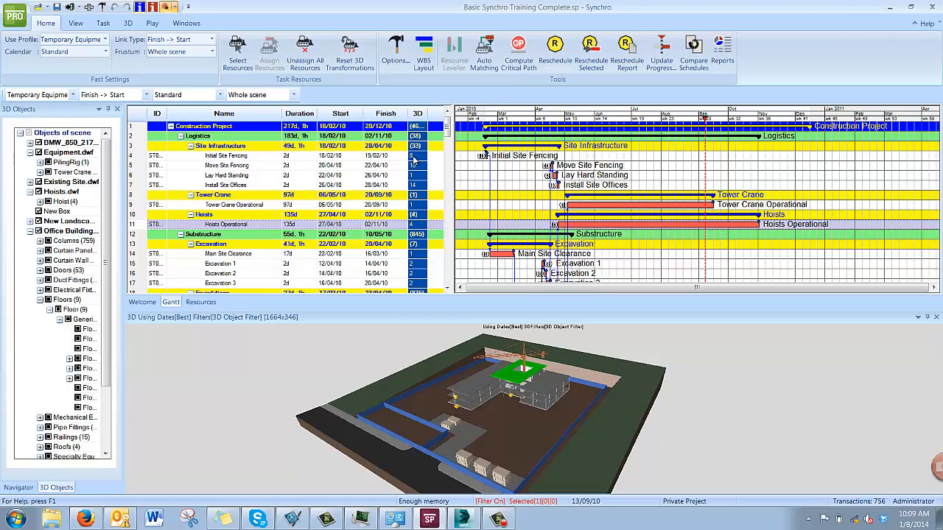
mouse_move(635, 336)
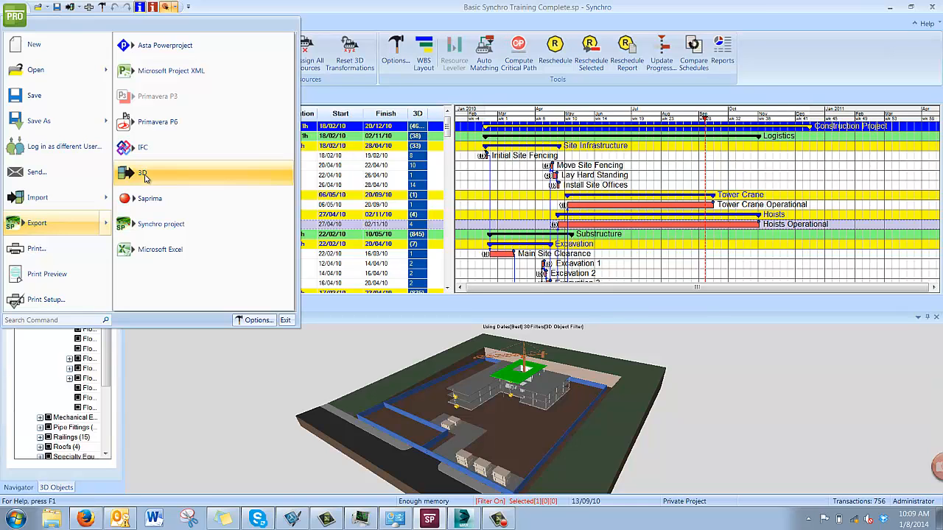
Start a 3D export named 'Test Export 2' on the Desktop, choosing the Autodesk FBX type
click(143, 177)
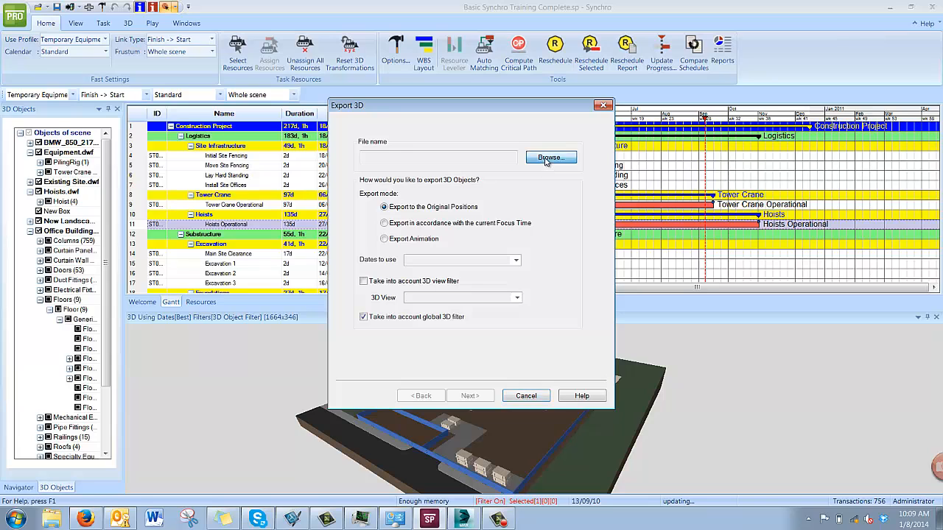
click(551, 158)
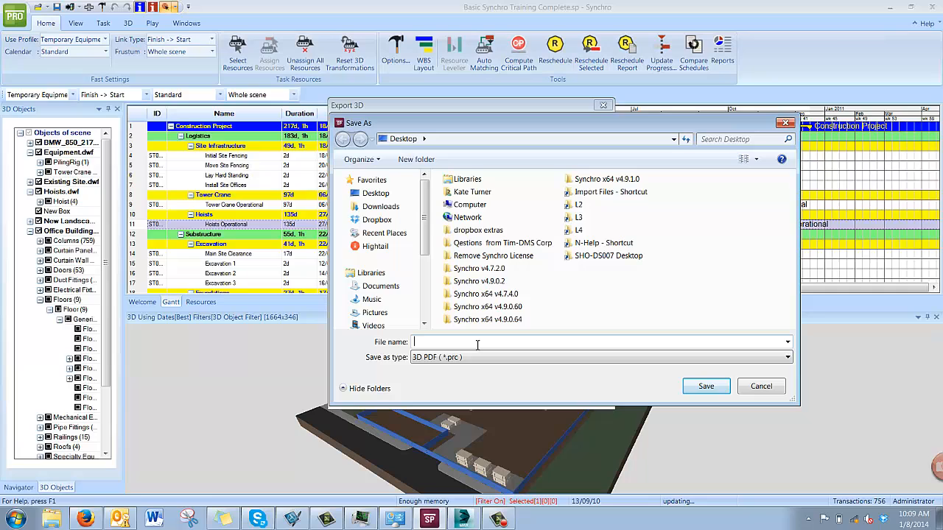
text(Tes)
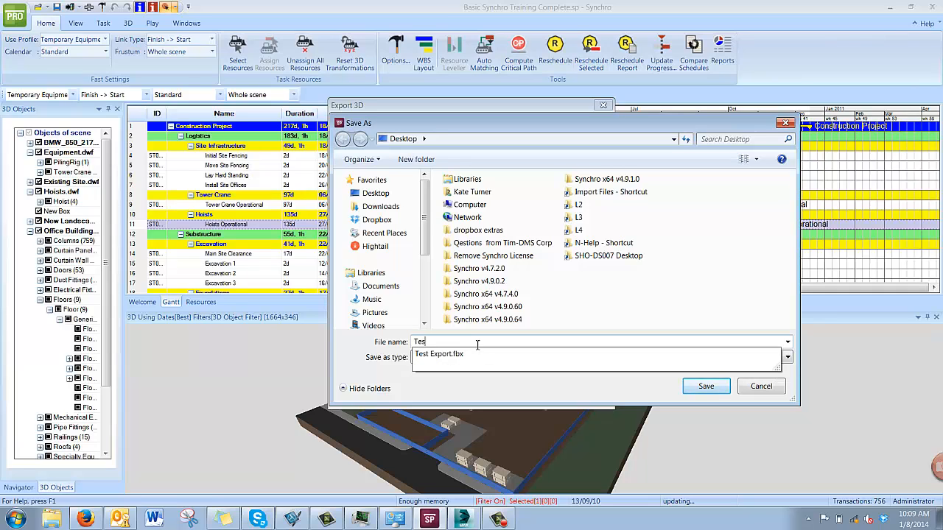
text(t Export)
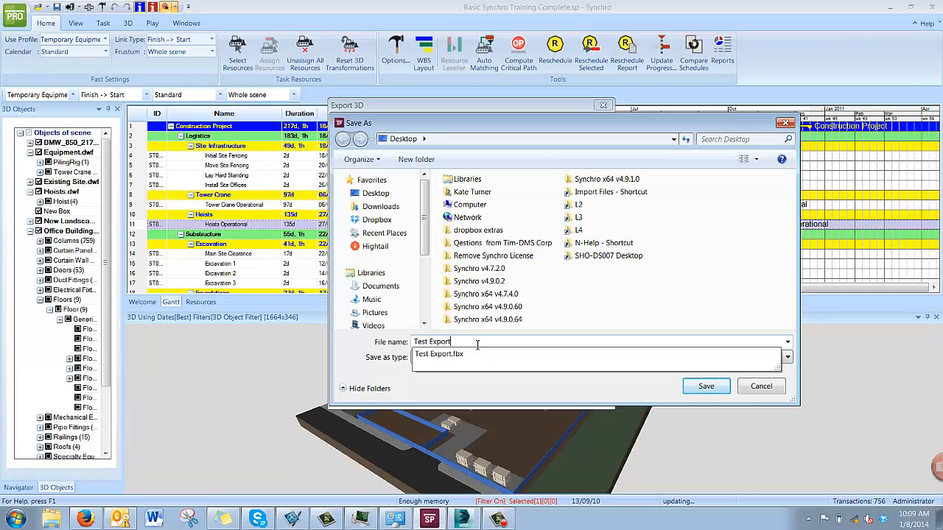
click(788, 357)
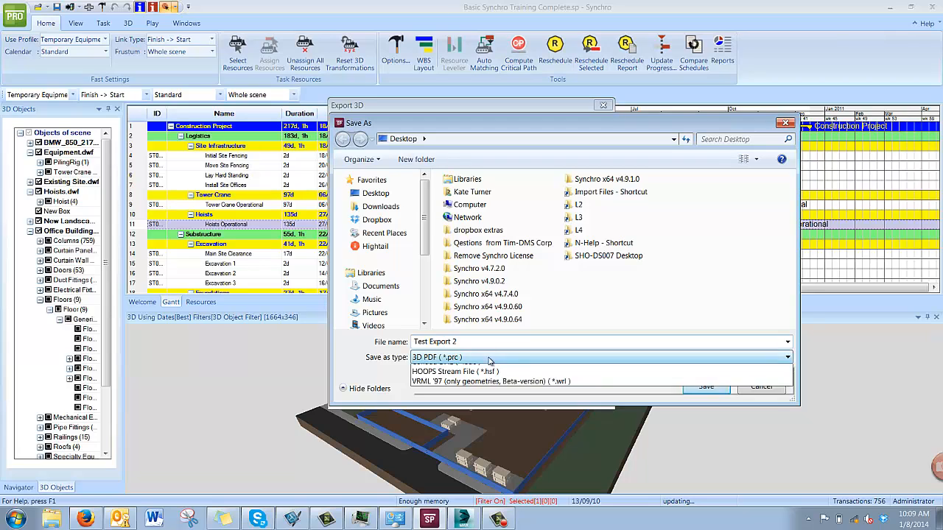
click(787, 357)
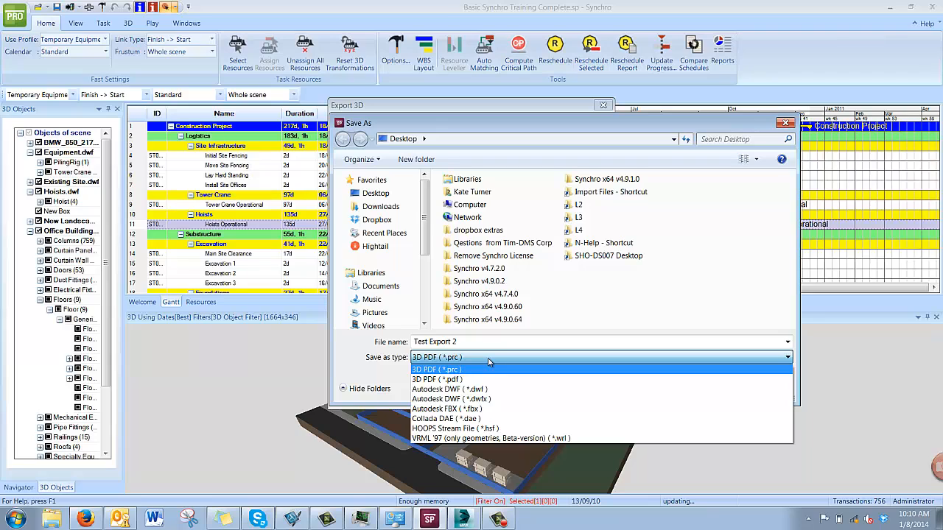
mouse_move(486, 389)
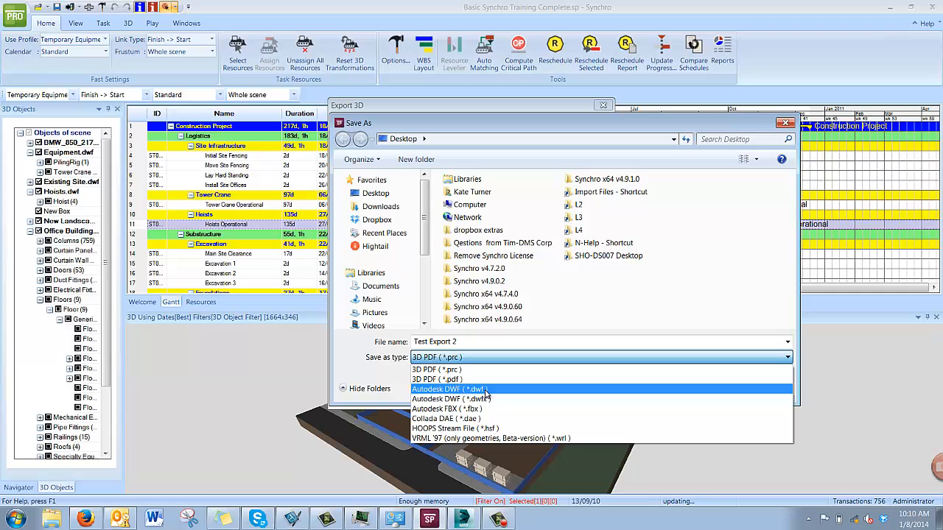
mouse_move(511, 409)
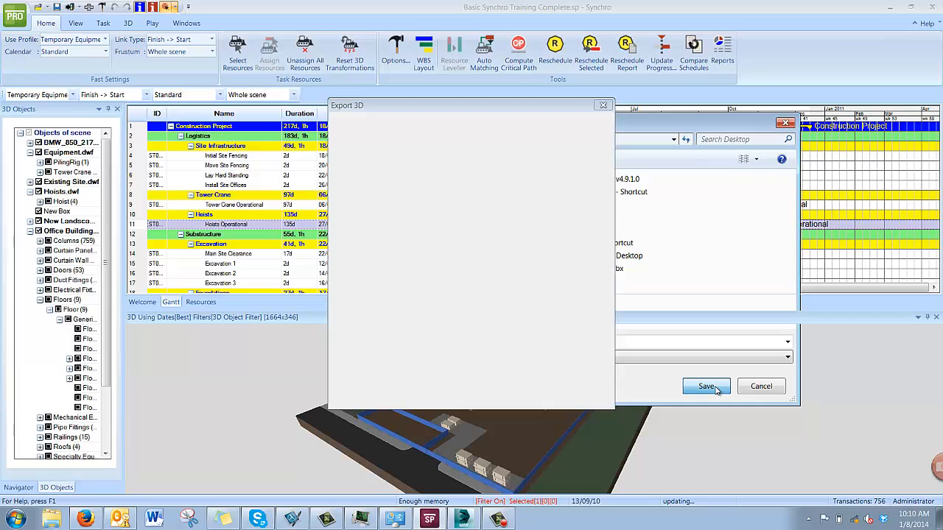
Confirm Test Export 2.fbx on the Desktop and select Export Animation
click(705, 386)
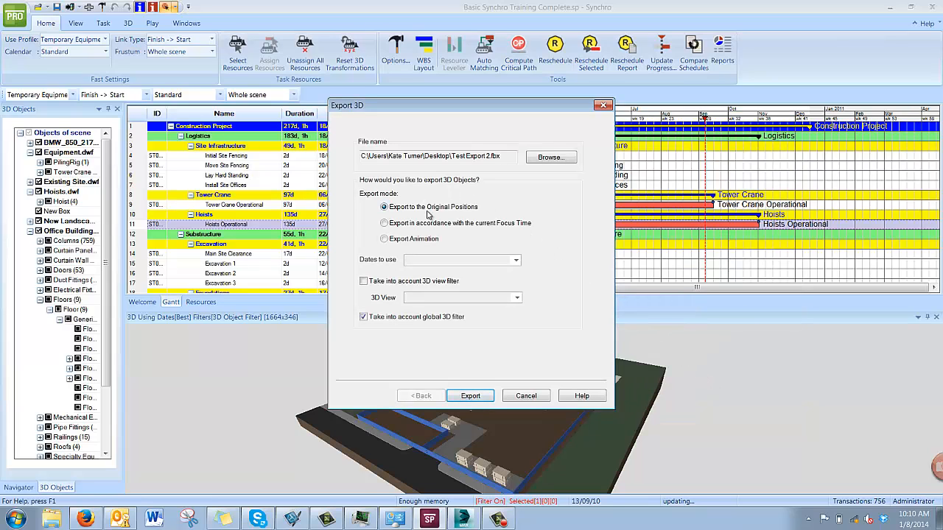
click(384, 238)
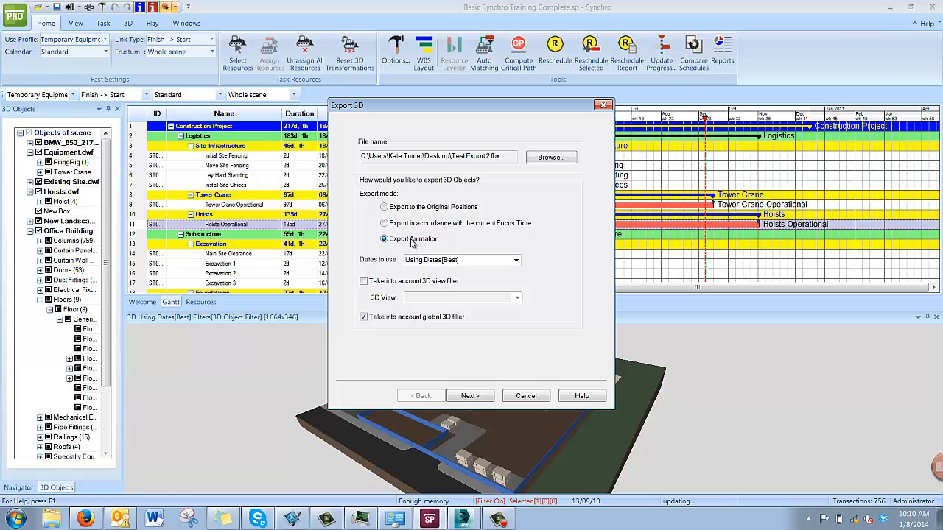
mouse_move(471, 218)
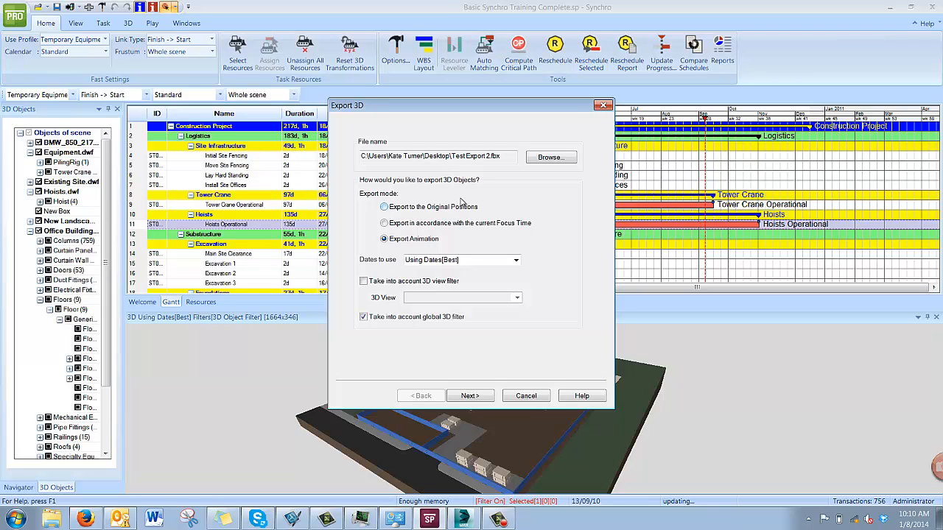
mouse_move(482, 216)
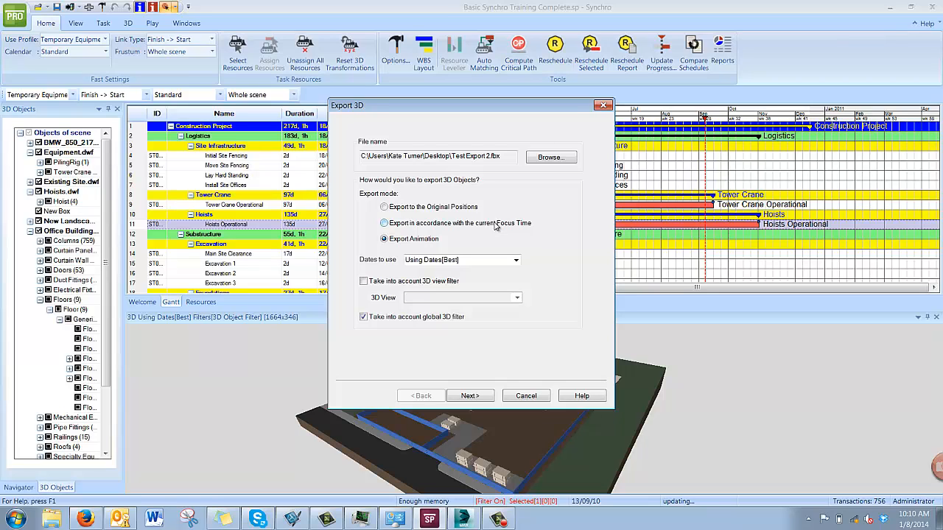
click(384, 238)
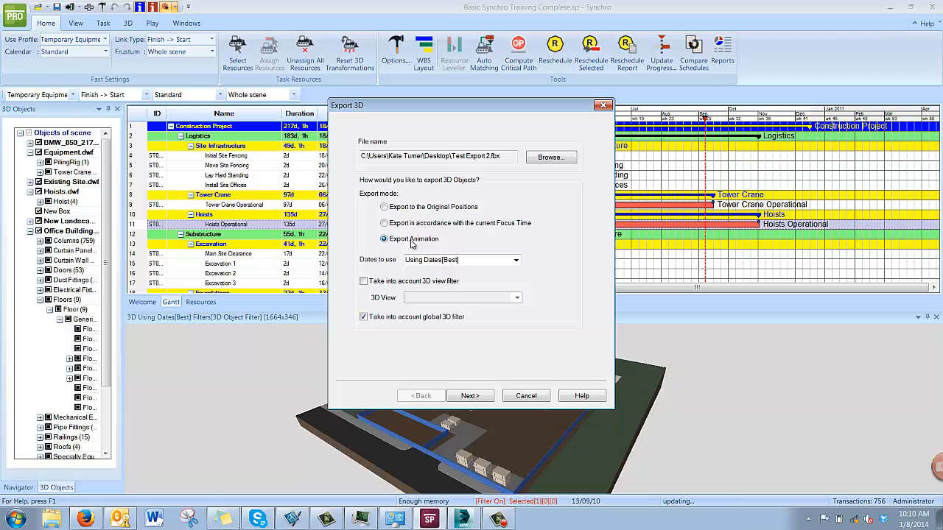
mouse_move(378, 267)
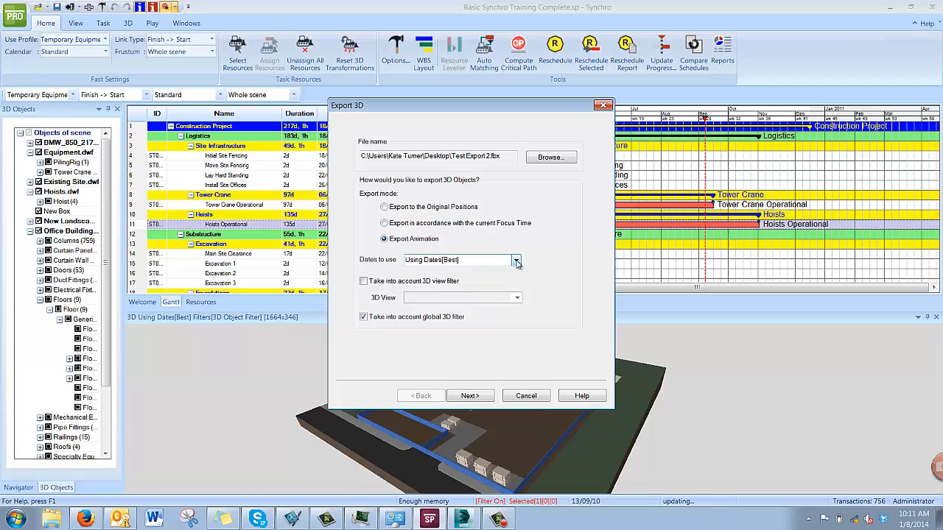
Keep Using Dates [Best] for the animation and advance to the duration options
click(516, 260)
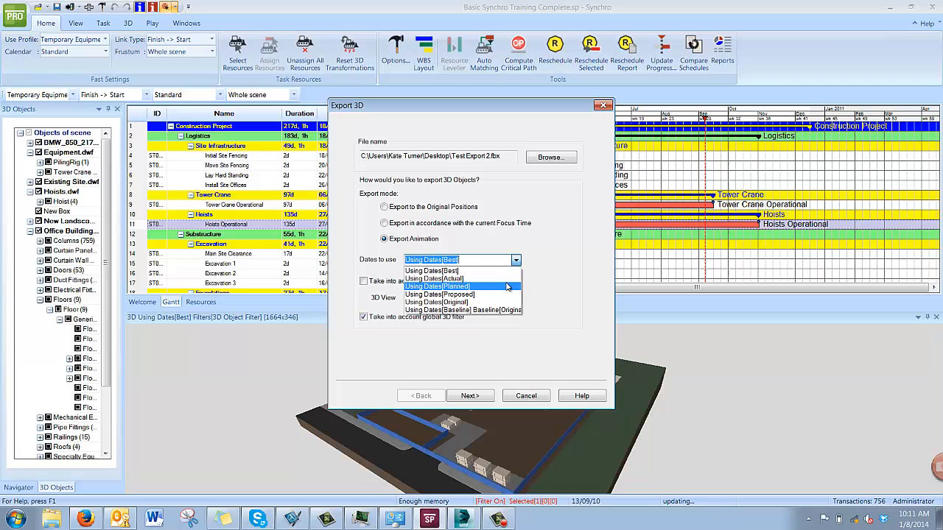
mouse_move(507, 294)
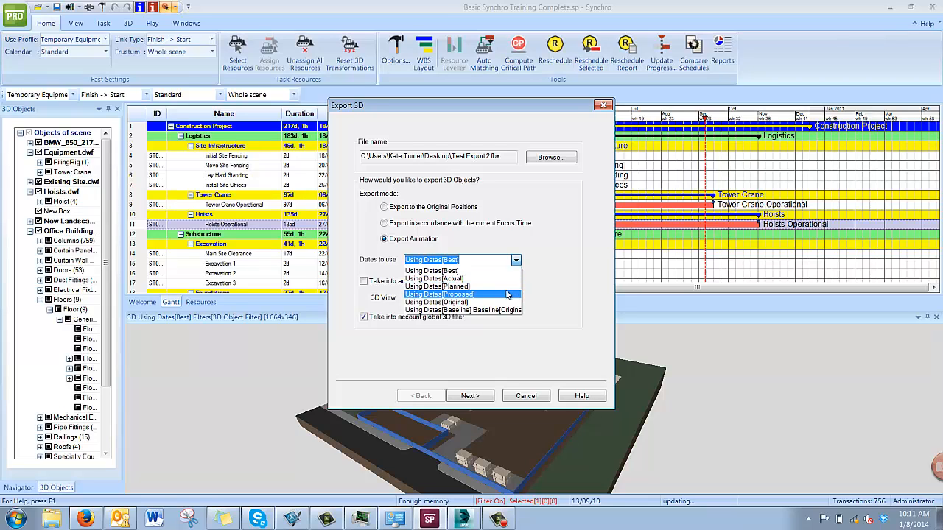
mouse_move(436, 302)
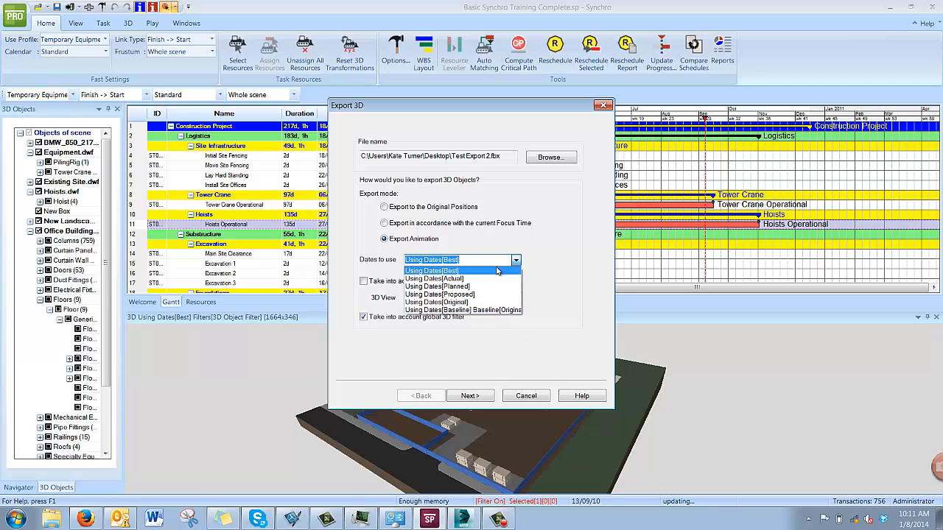
click(431, 259)
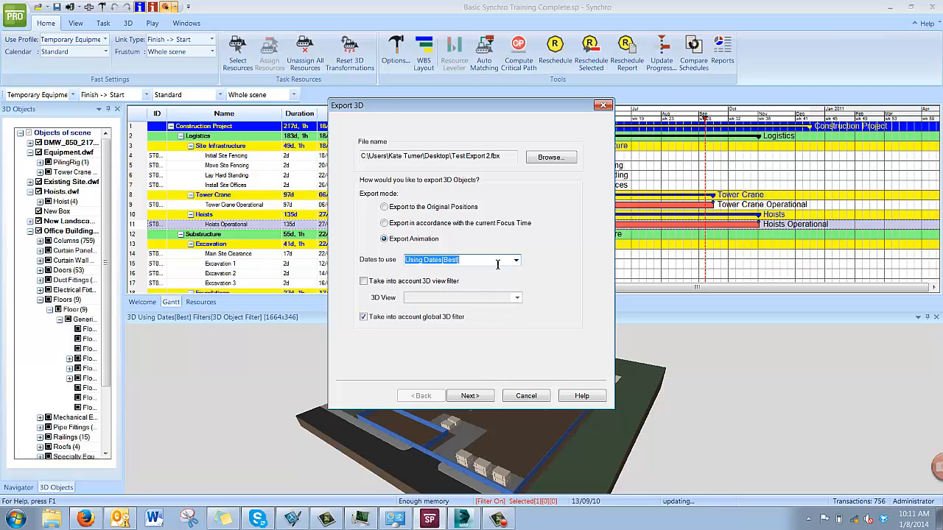
click(363, 282)
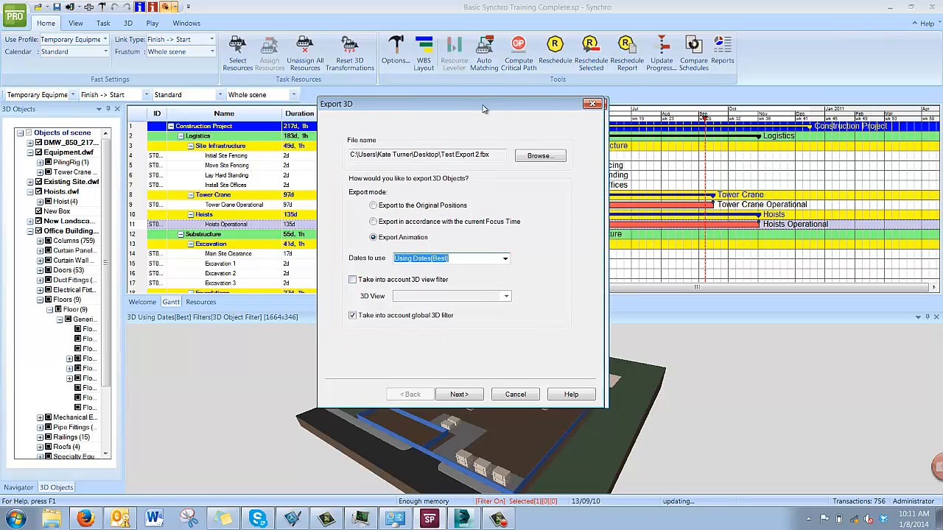
drag(483, 104, 346, 90)
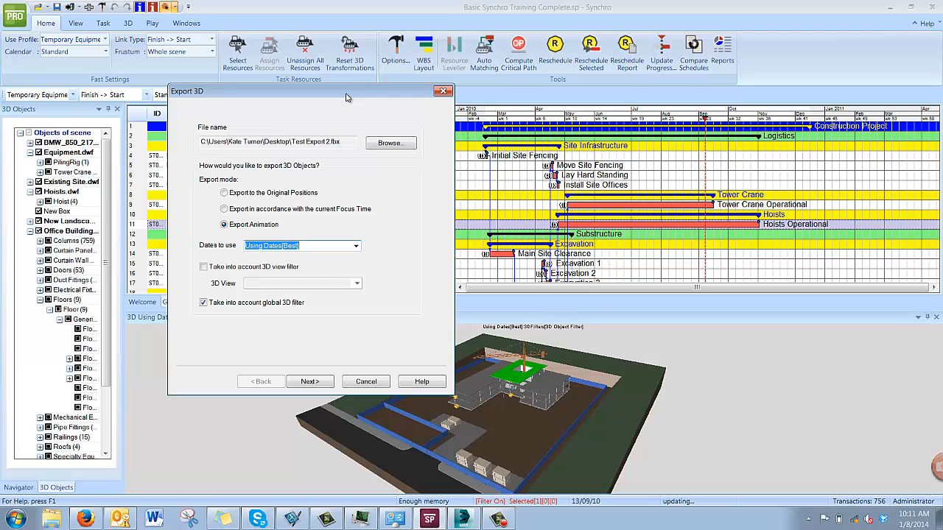
mouse_move(338, 314)
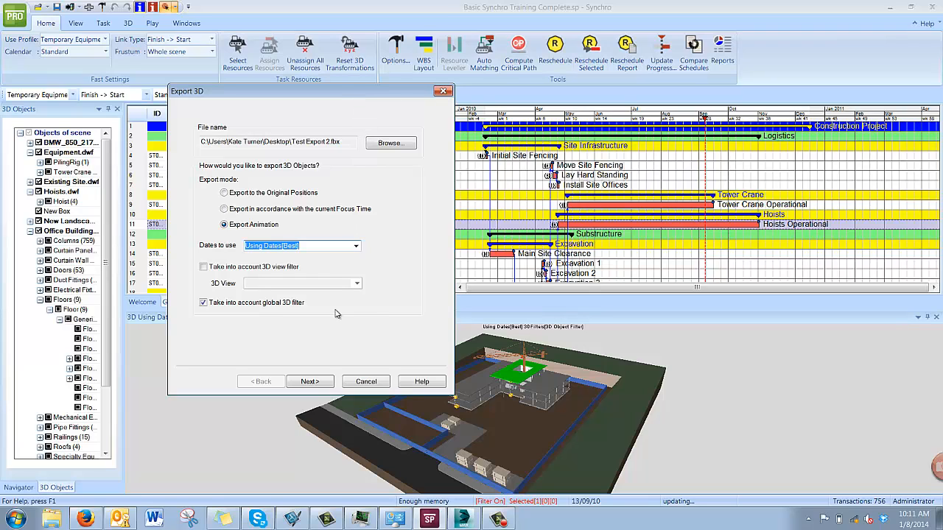
click(310, 381)
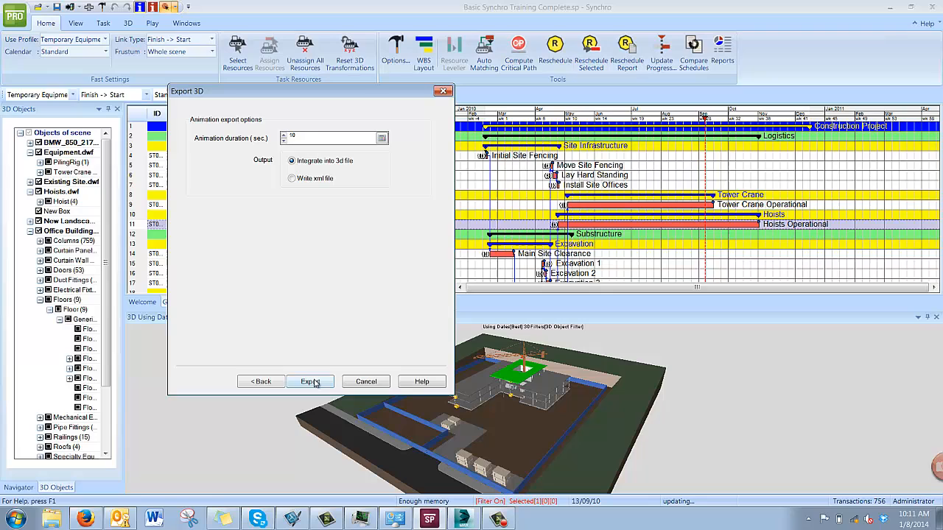
mouse_move(389, 203)
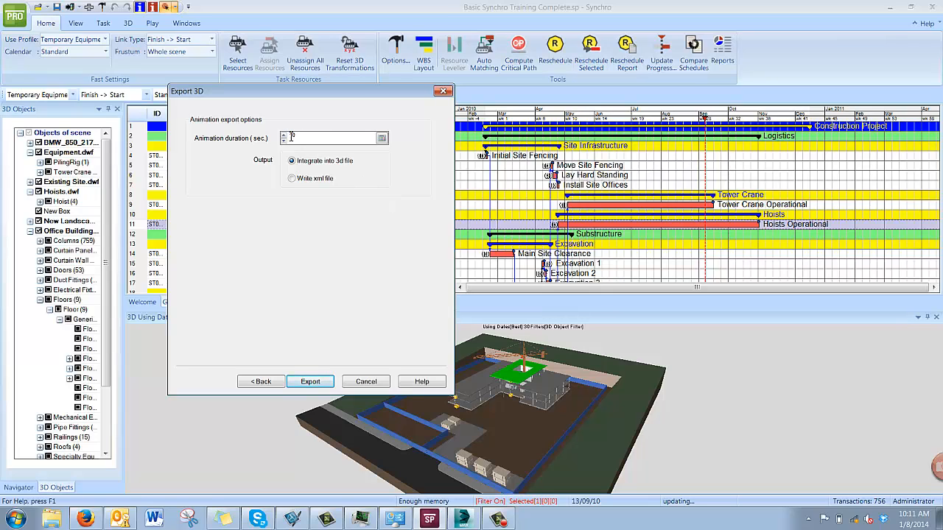
Set a 30-second animation duration integrated into the 3D file, and run the export
text(10)
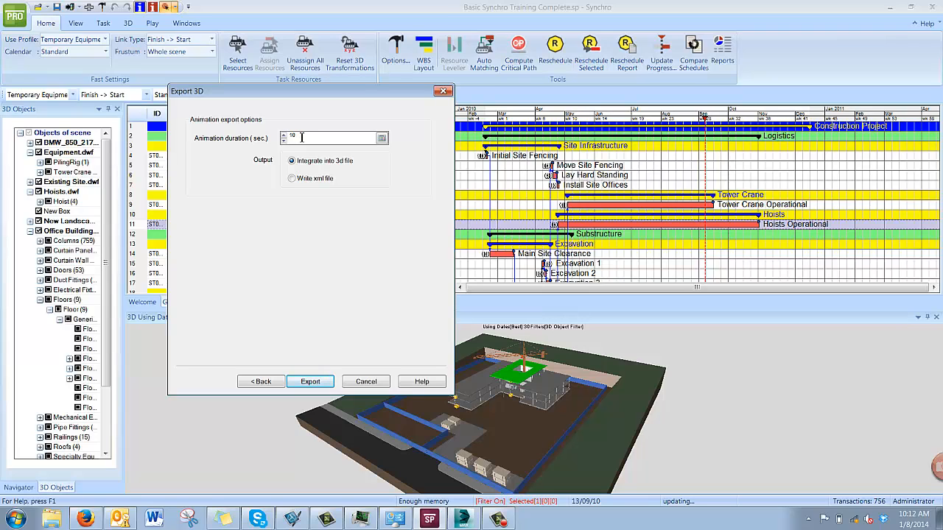
triple_click(332, 138)
text(30)
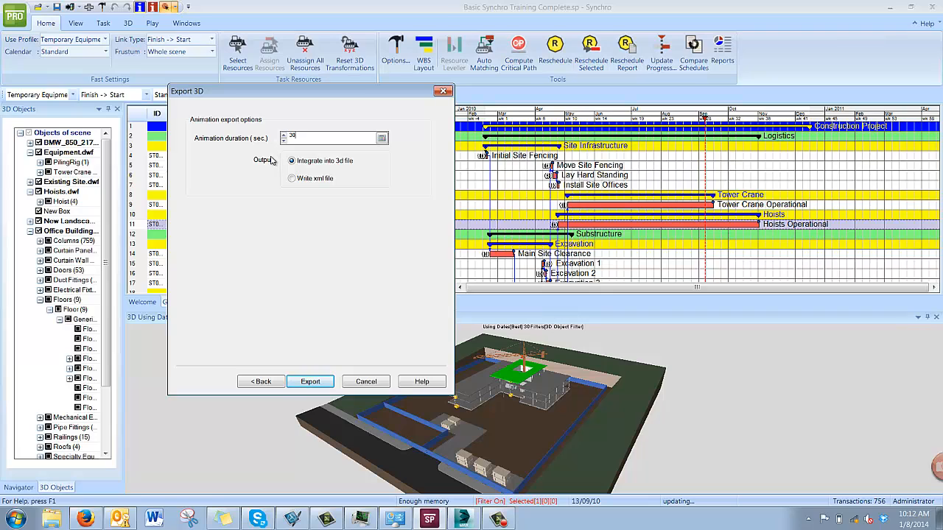
mouse_move(334, 169)
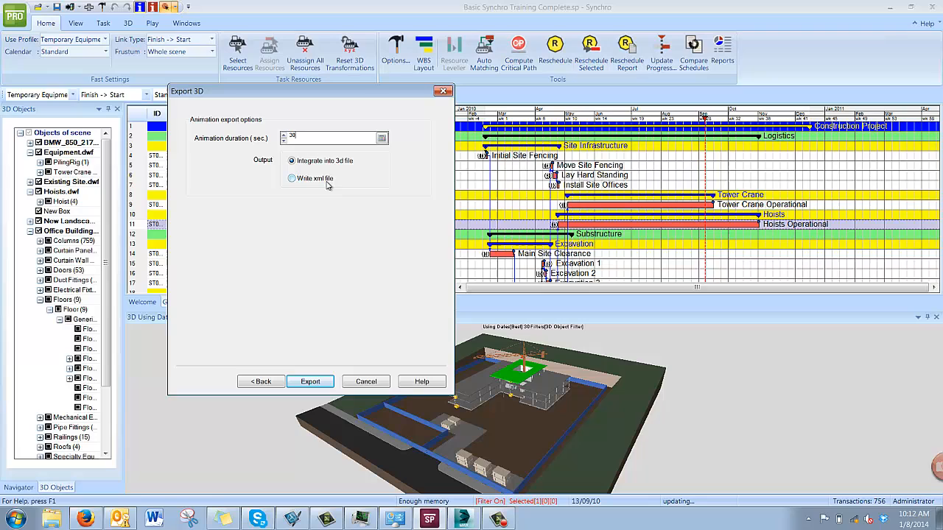
click(292, 161)
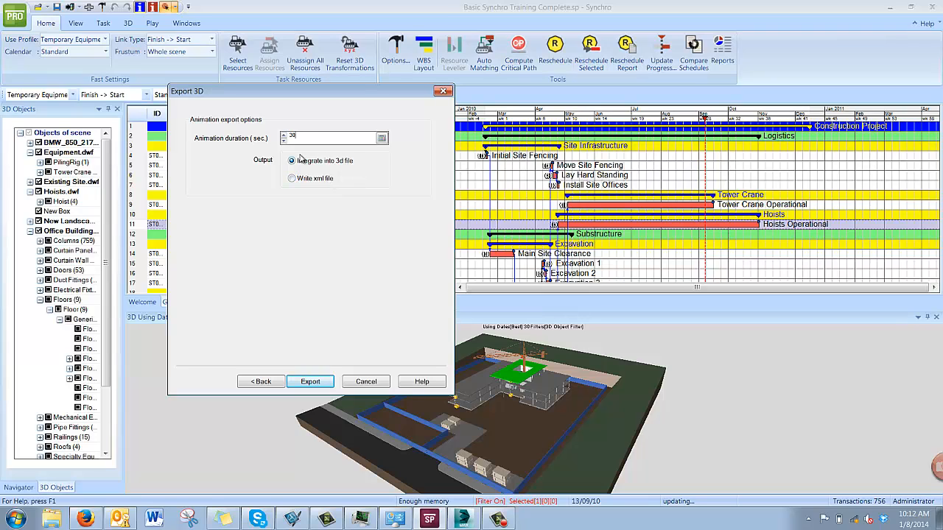
mouse_move(354, 172)
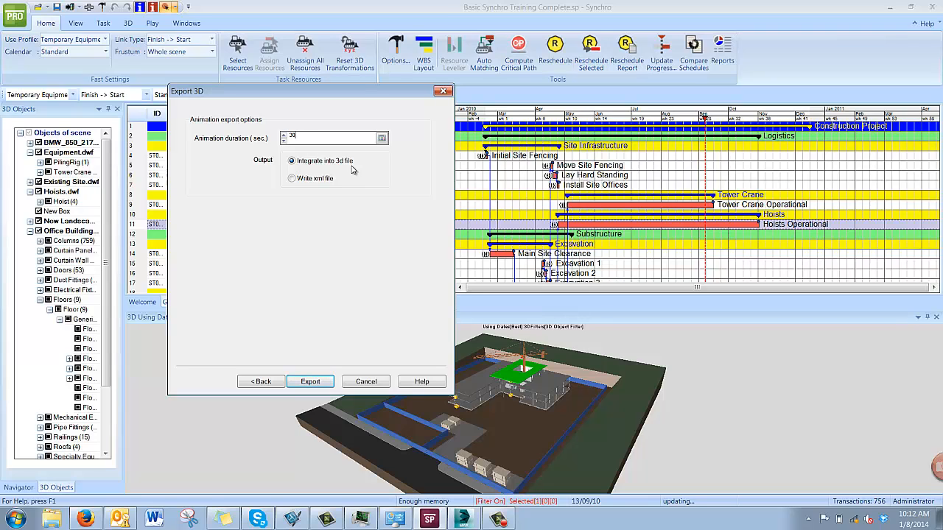
mouse_move(300, 182)
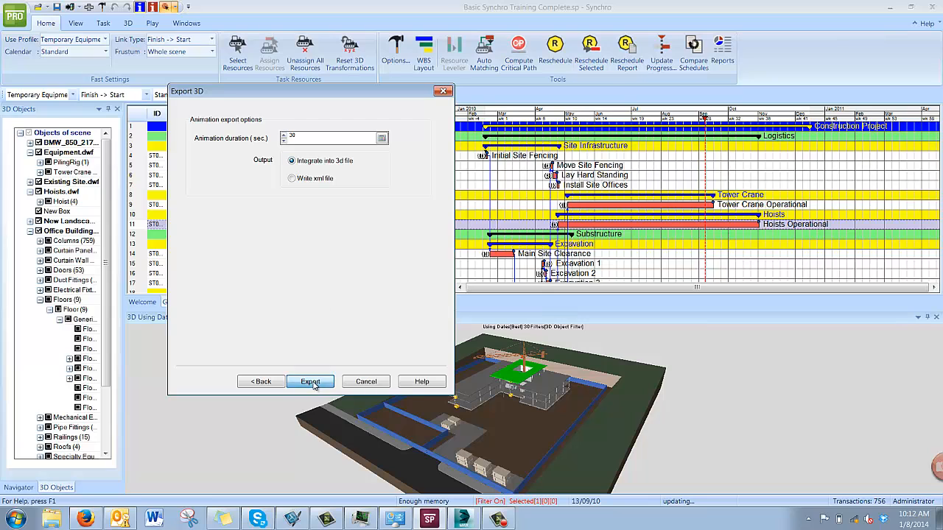
click(310, 381)
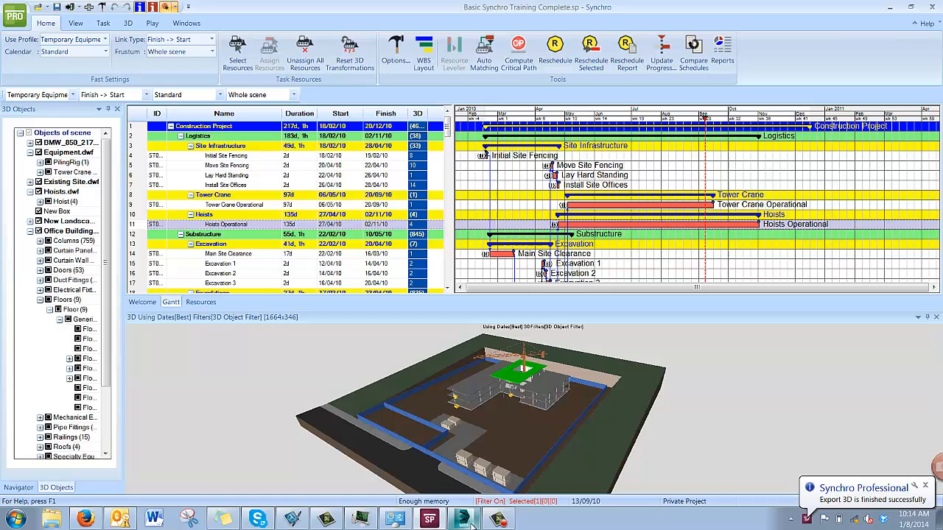
In 3ds Max, import Test Export 2.fbx from the Desktop
click(463, 519)
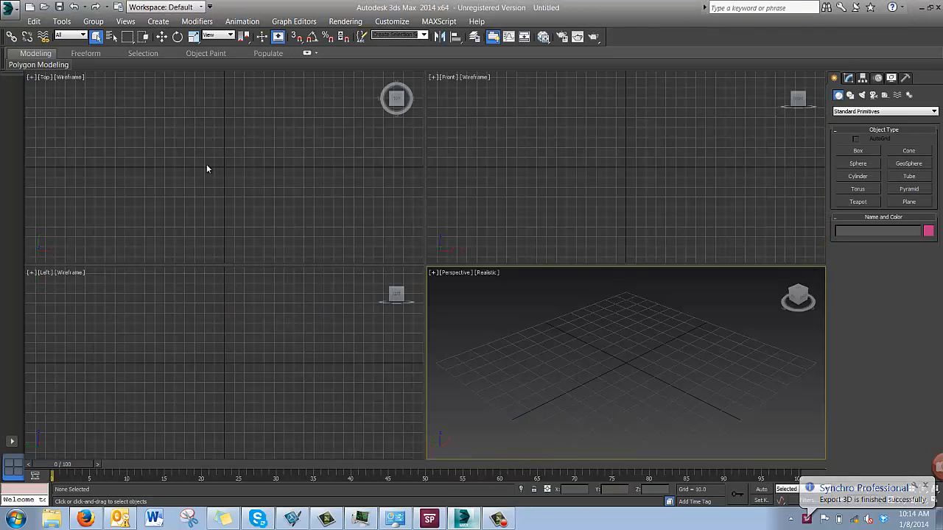
click(11, 7)
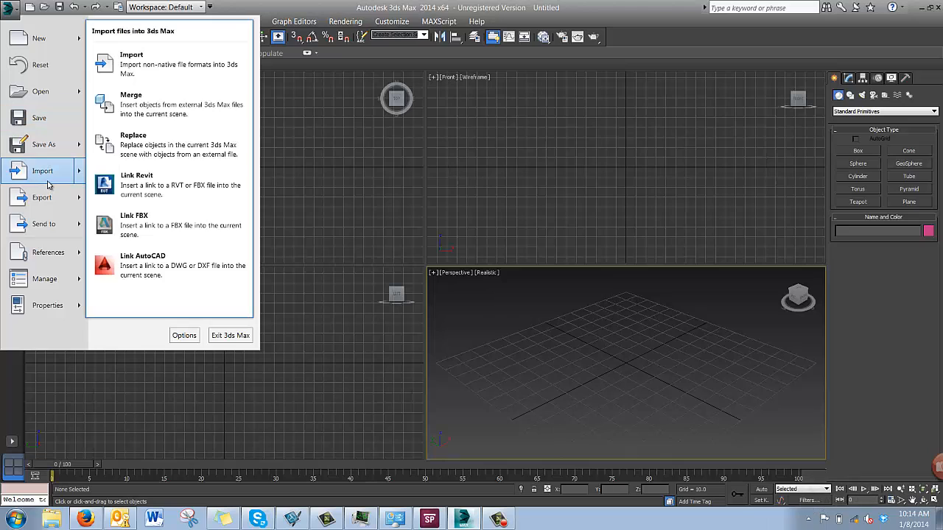
mouse_move(169, 64)
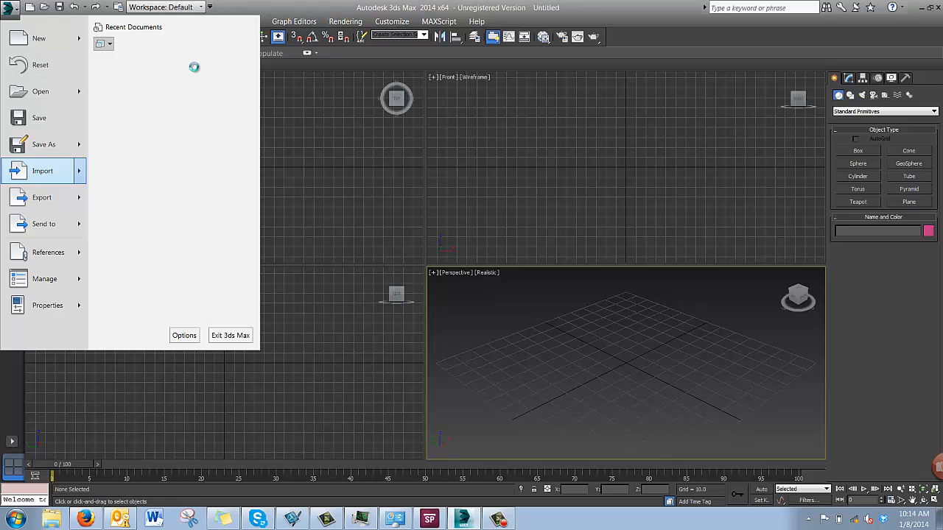
click(42, 170)
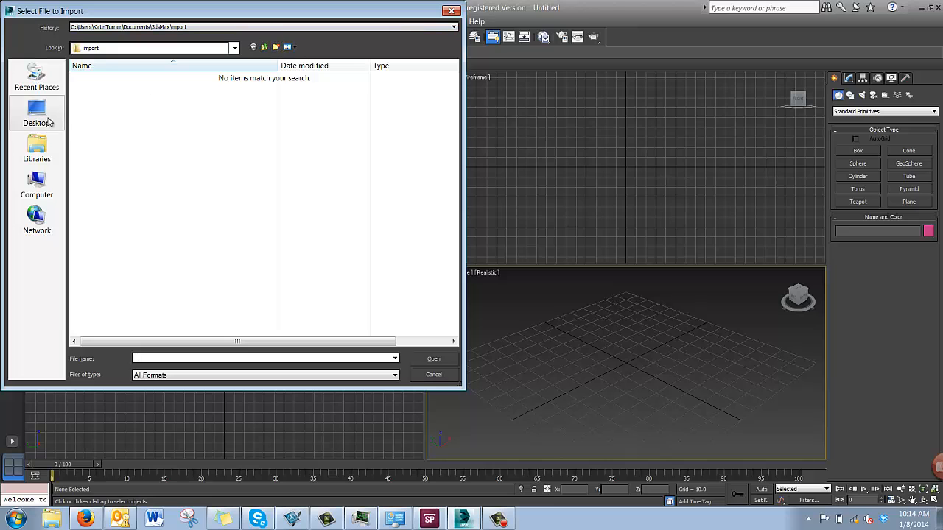
click(36, 114)
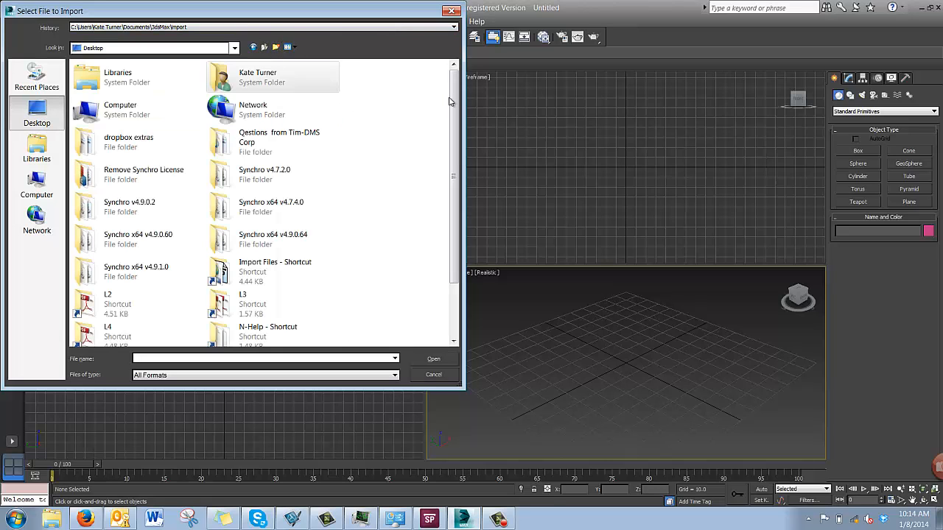
click(266, 298)
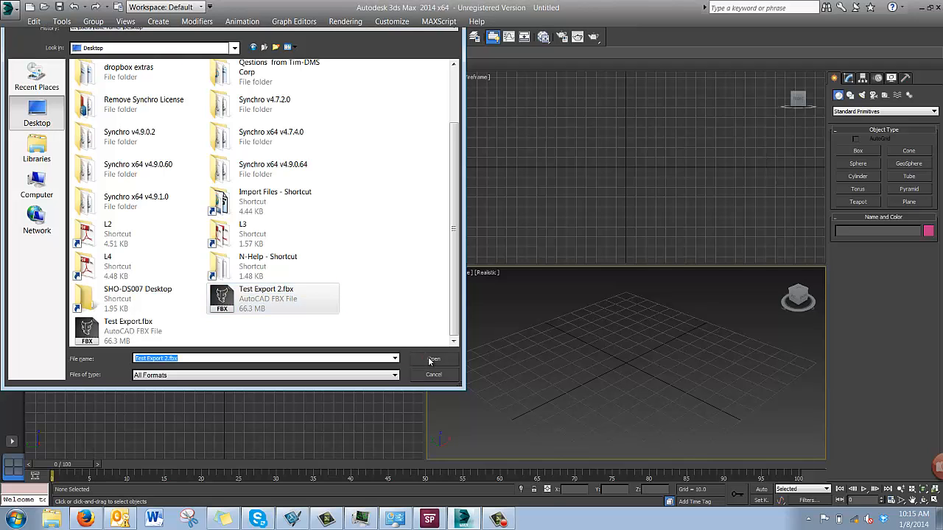
click(434, 359)
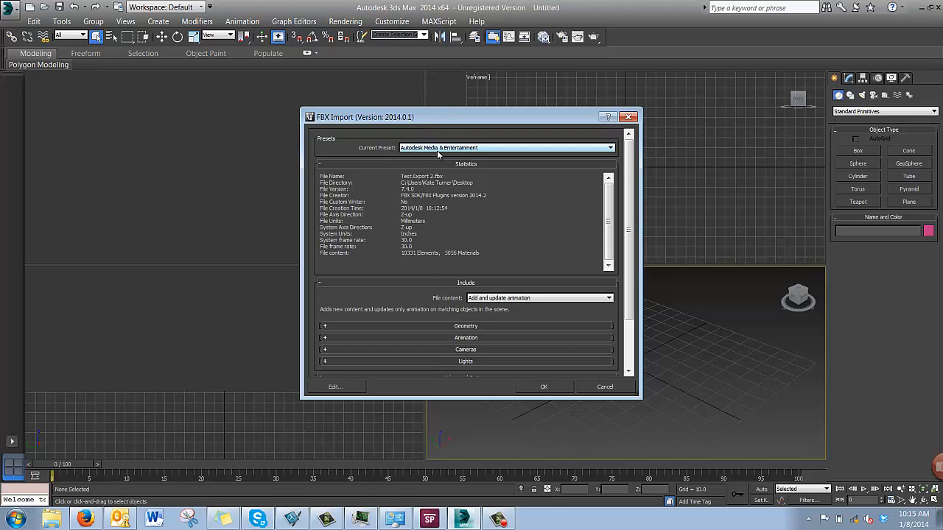
mouse_move(394, 170)
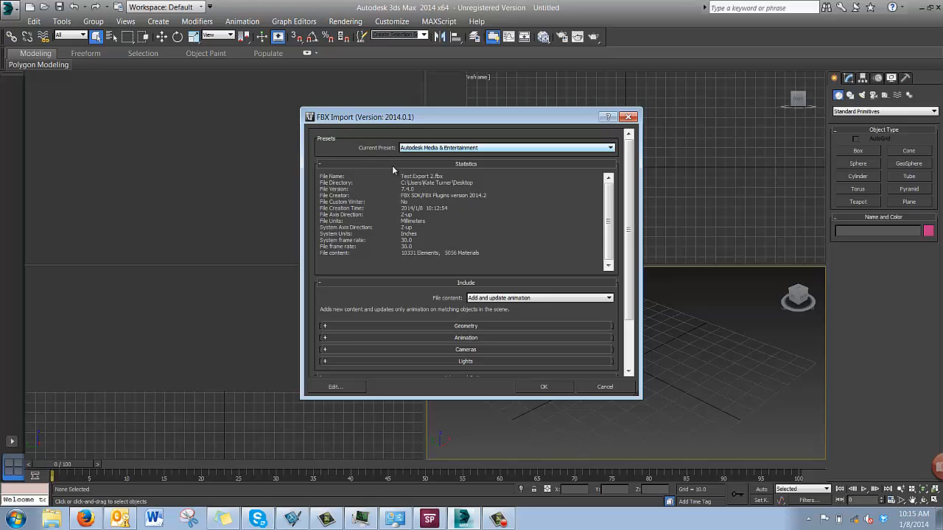
mouse_move(326, 341)
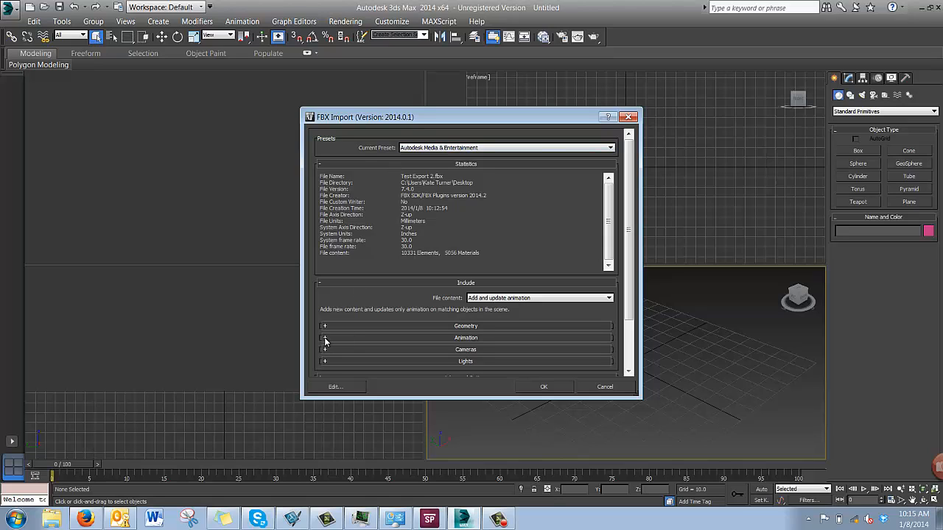
Accept the default FBX import preset to load the construction site model
click(324, 338)
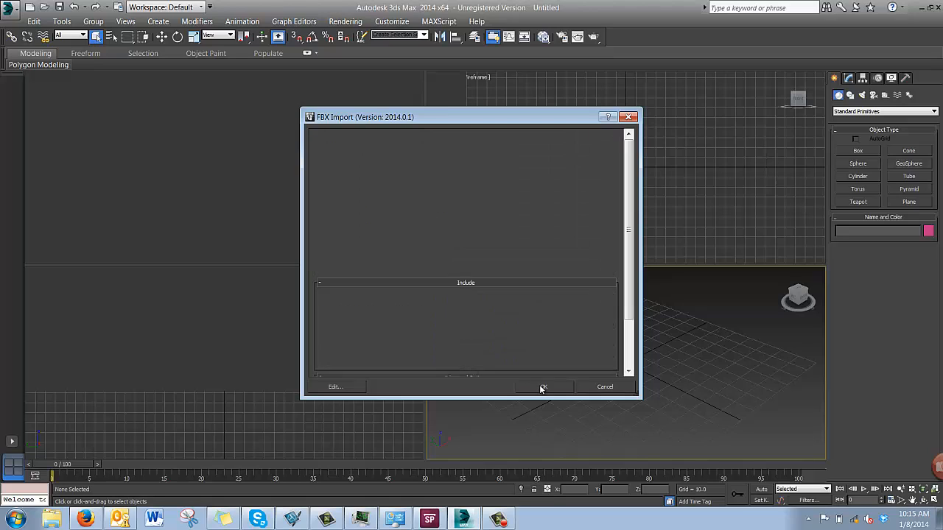
click(543, 387)
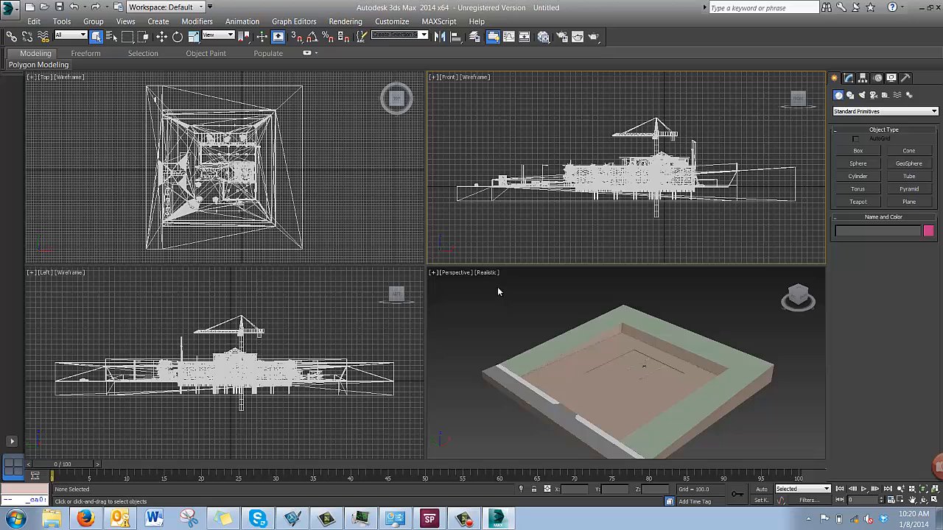
mouse_move(382, 180)
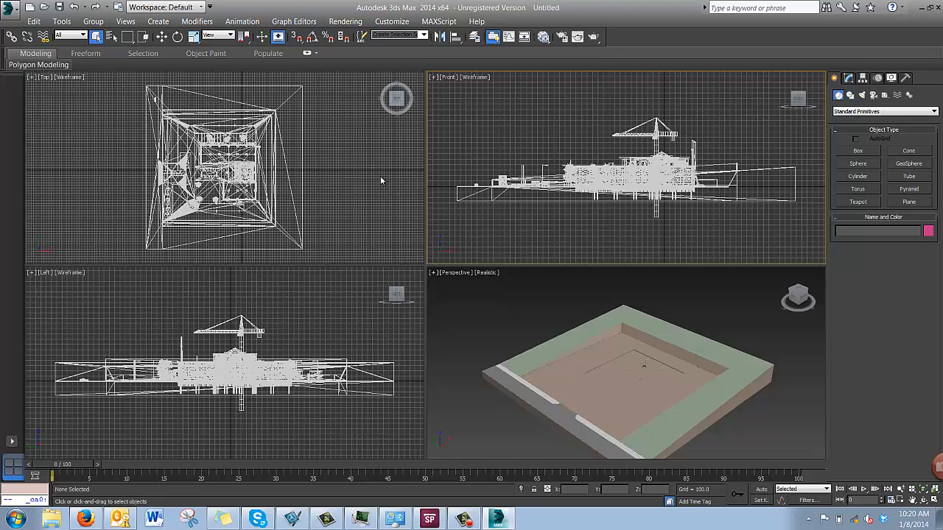
Set Viewport Configuration to a single-view layout showing the Perspective view
click(125, 20)
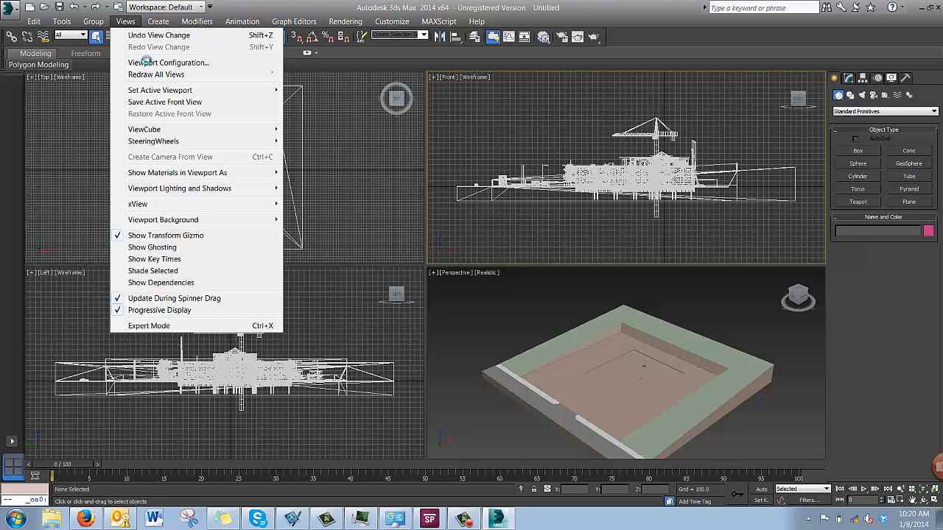
click(168, 62)
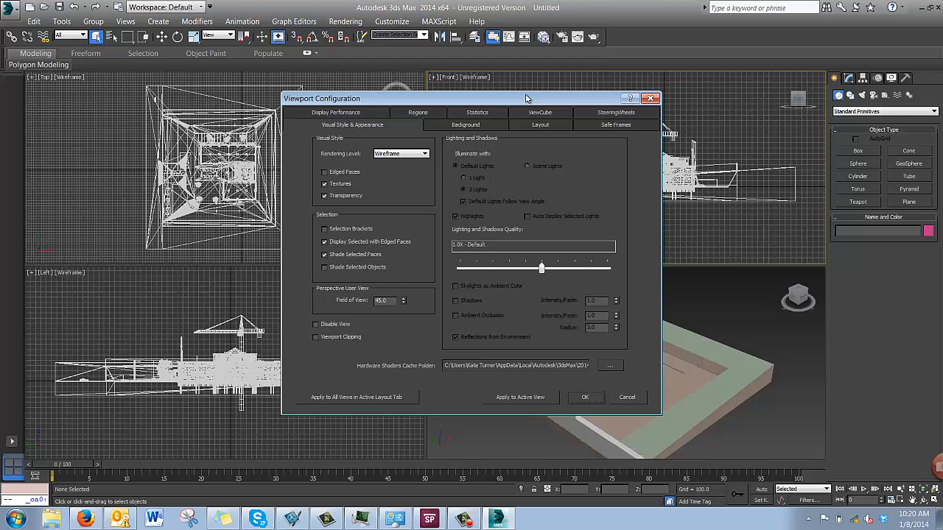
click(540, 125)
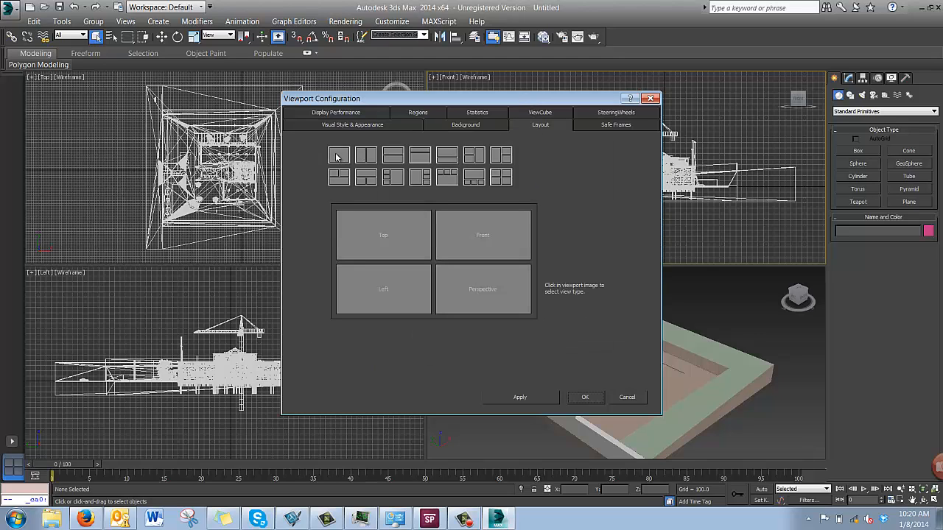
click(338, 155)
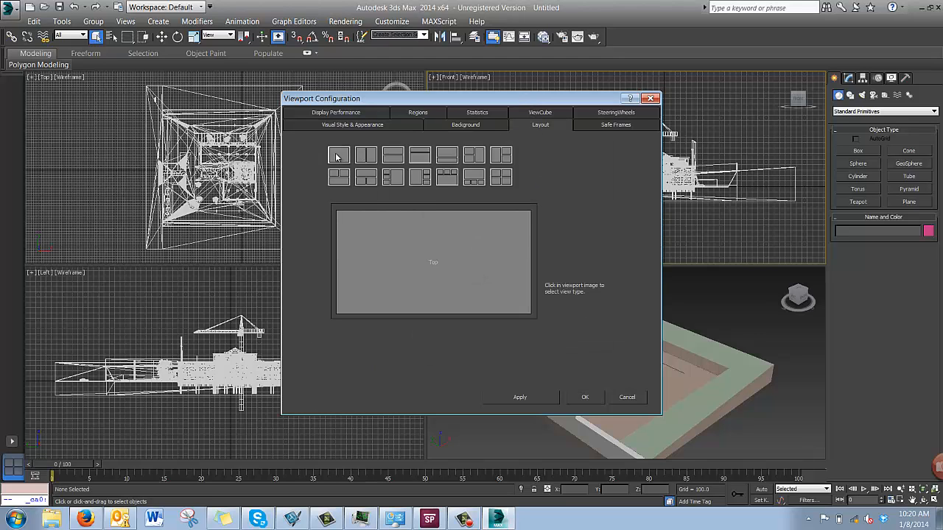
mouse_move(505, 284)
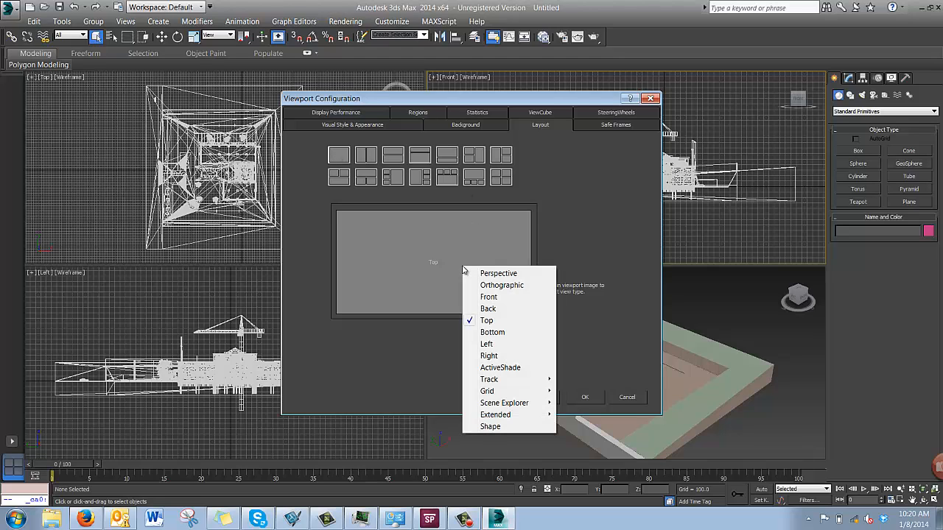
click(499, 273)
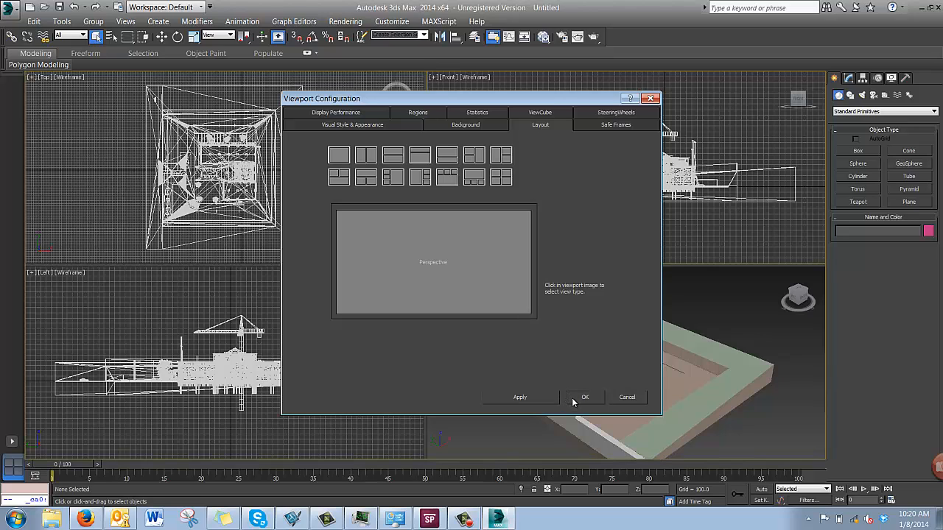
click(586, 397)
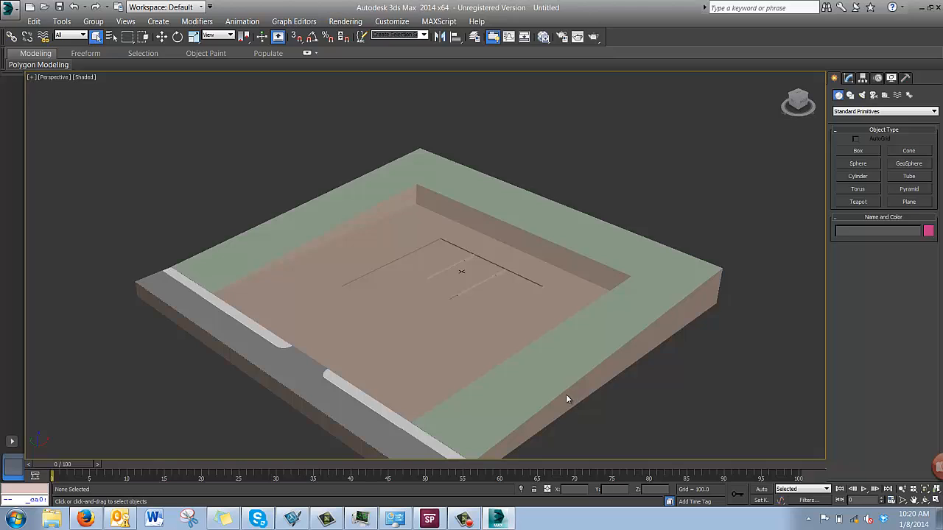
mouse_move(767, 443)
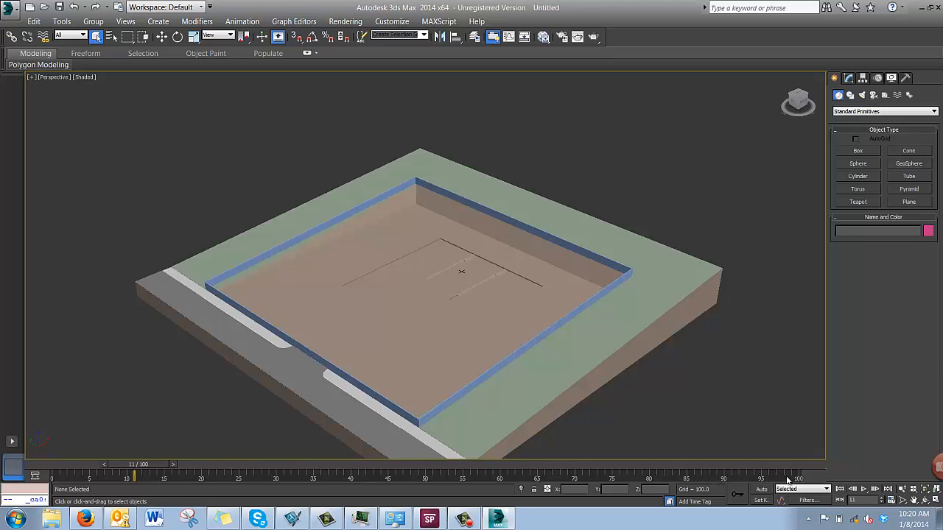
mouse_move(689, 478)
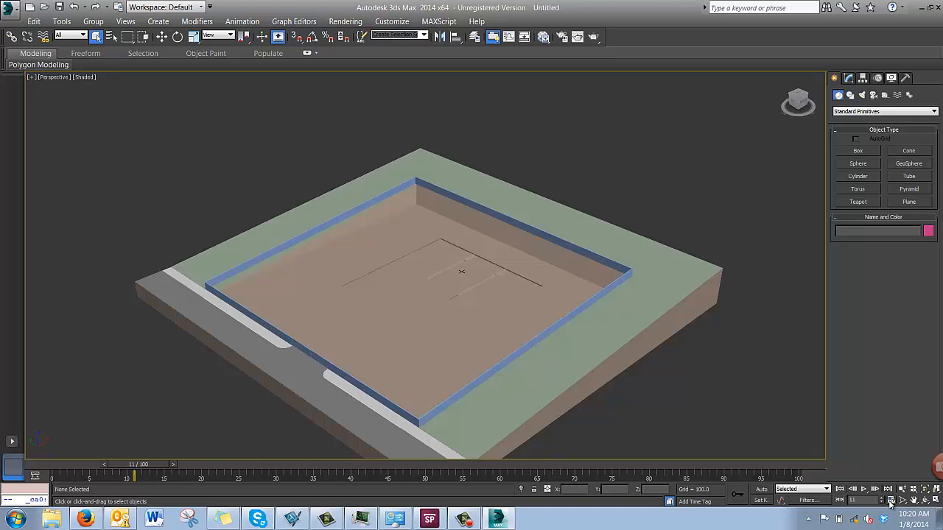
Change the Time Configuration animation length from 100 to 900 frames
click(891, 490)
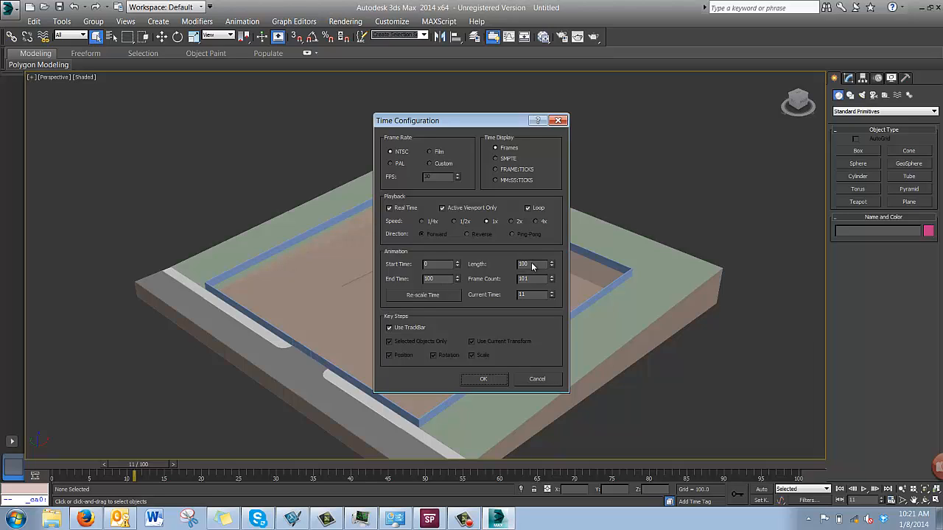
triple_click(523, 264)
text(900)
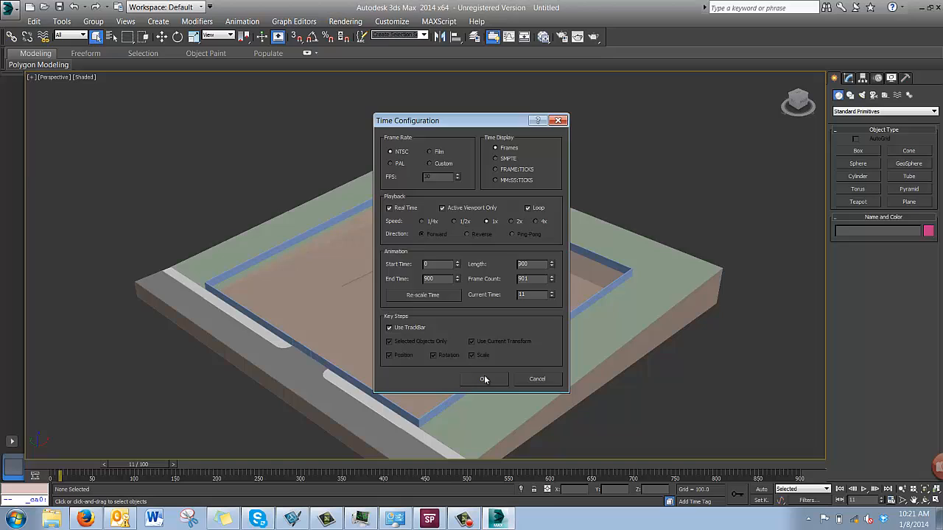
click(484, 378)
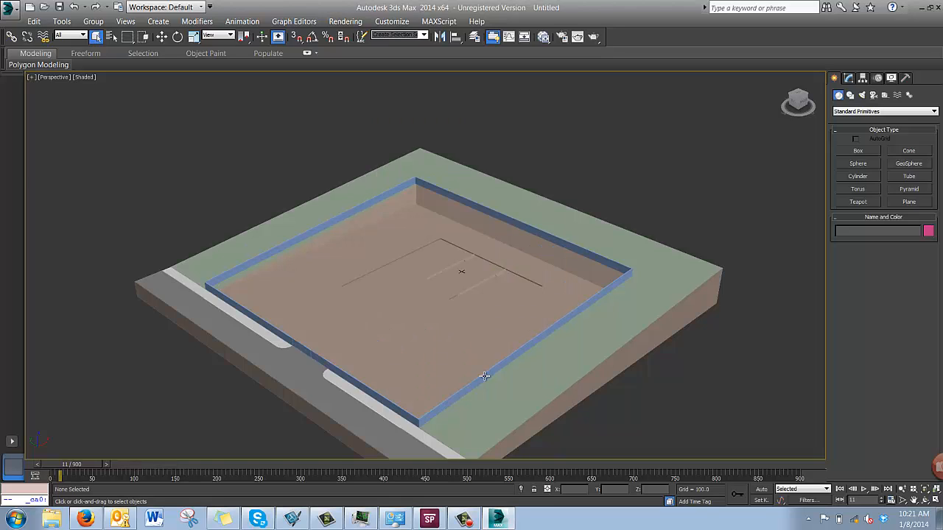
mouse_move(522, 481)
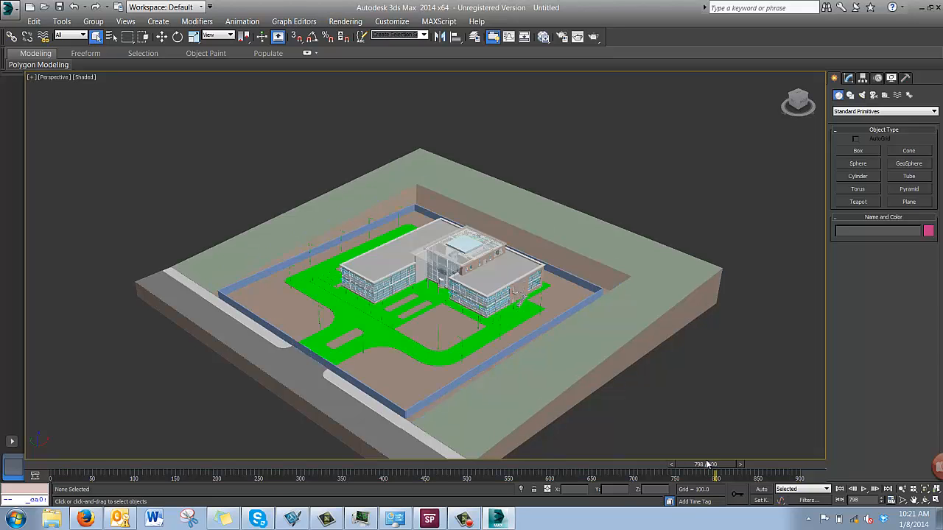
mouse_move(574, 377)
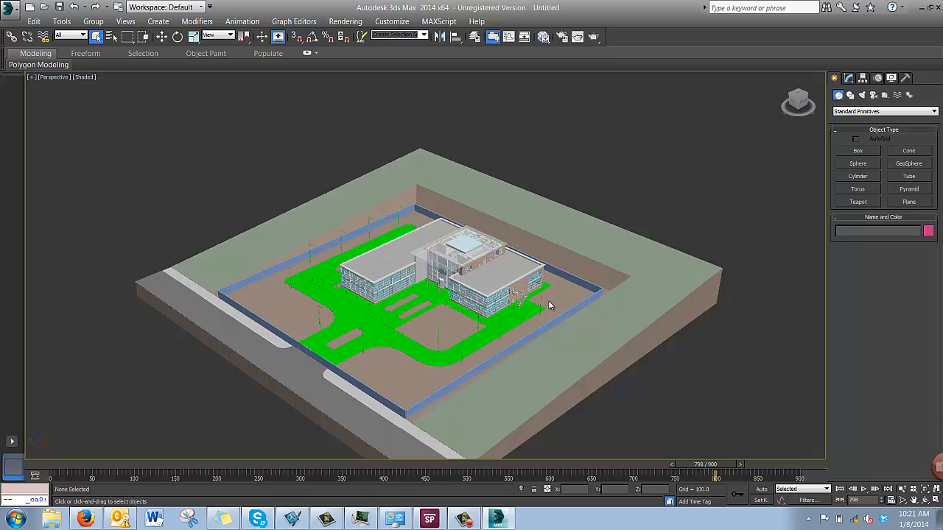
mouse_move(605, 319)
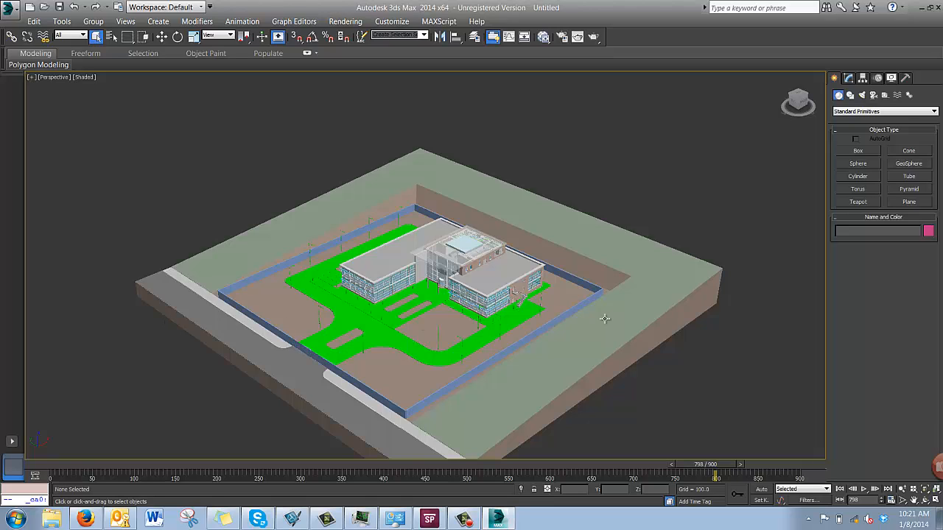
mouse_move(411, 450)
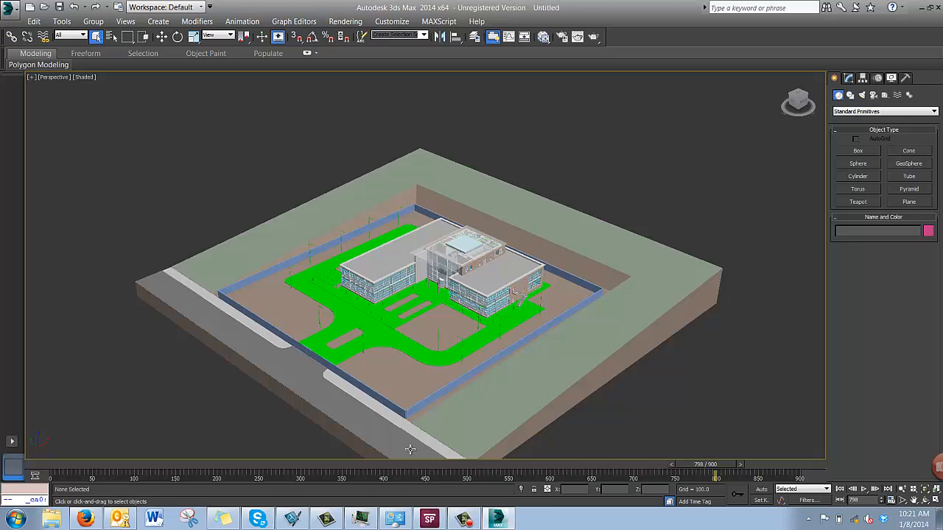
mouse_move(297, 145)
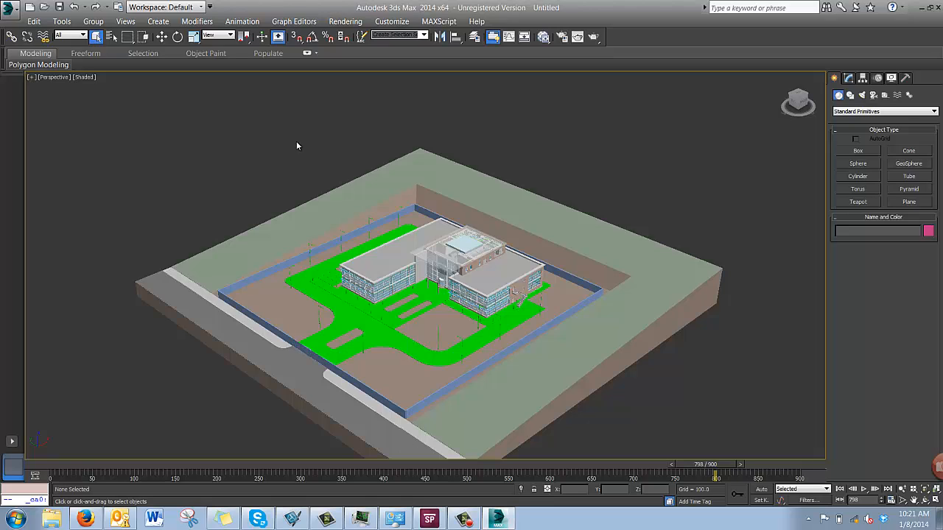